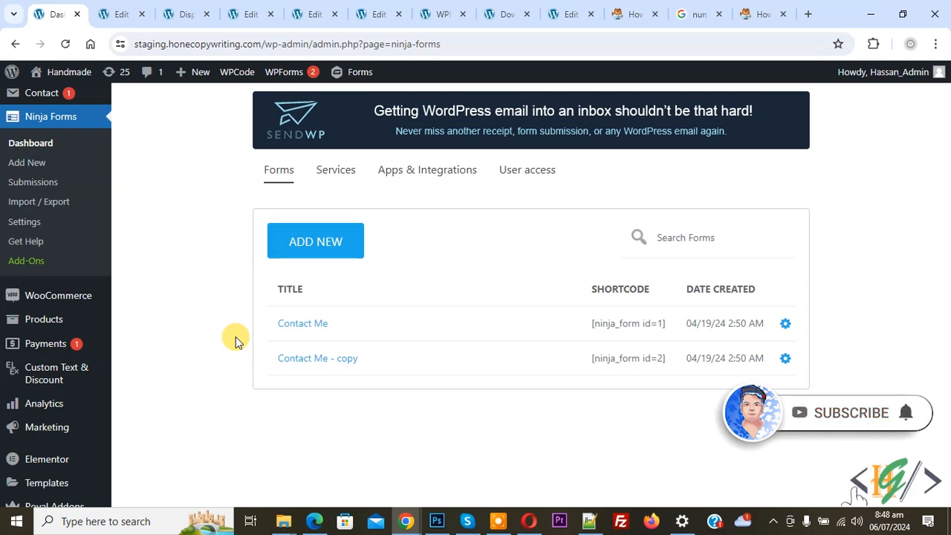
mouse_move(217, 224)
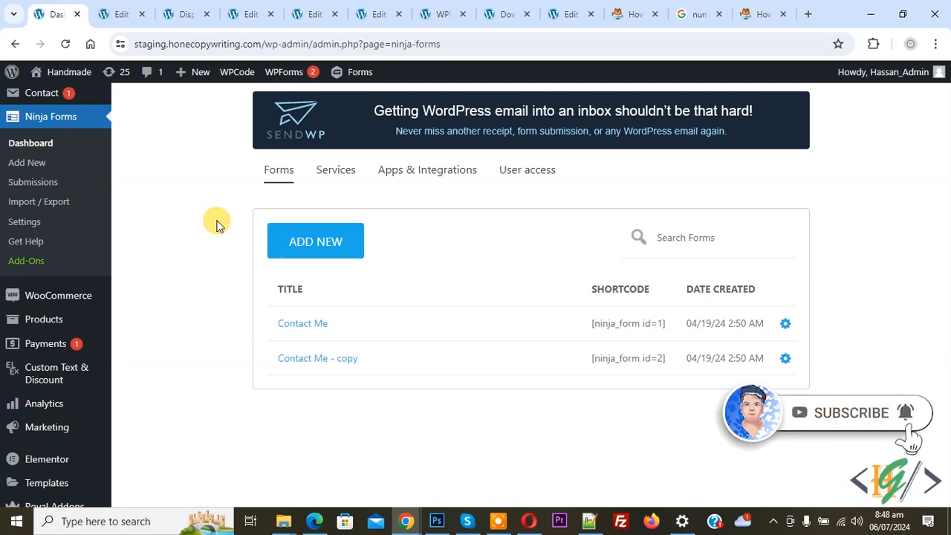
mouse_move(46, 149)
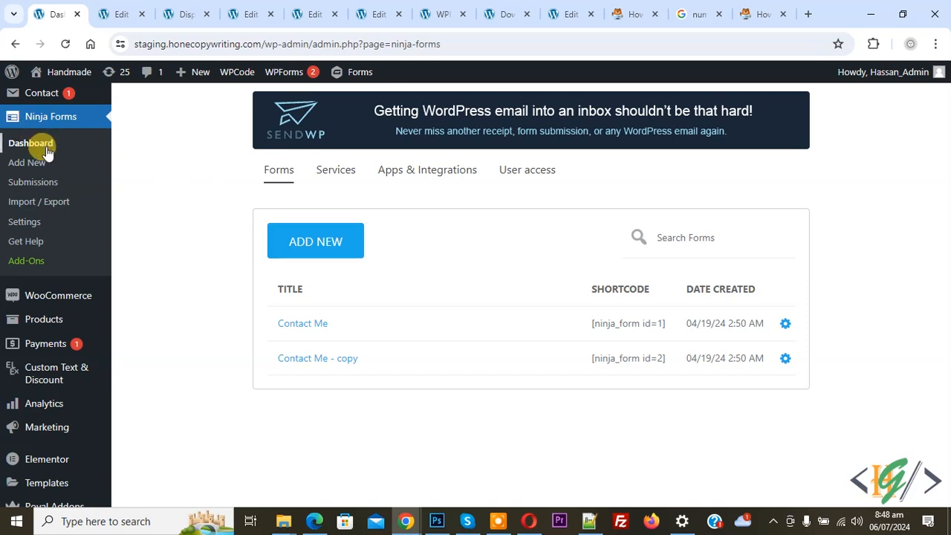
mouse_move(386, 304)
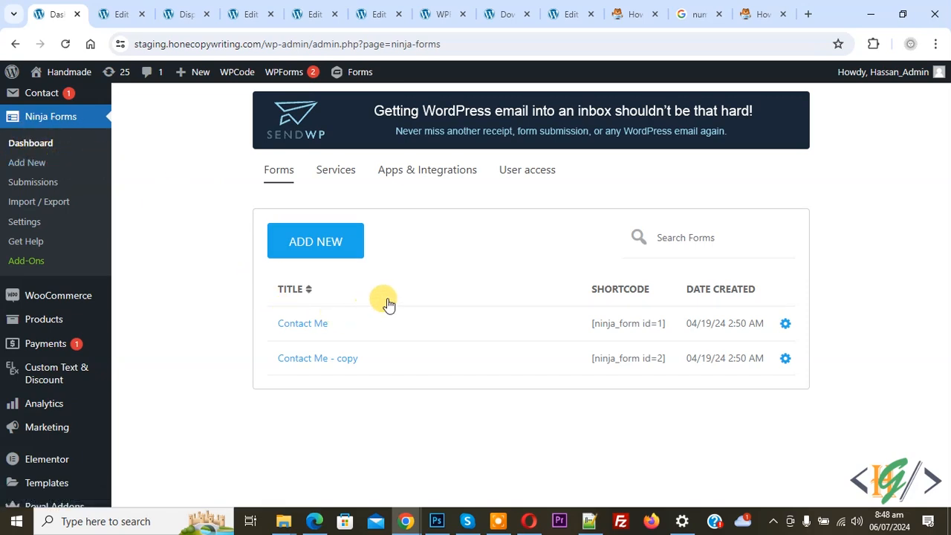
mouse_move(538, 324)
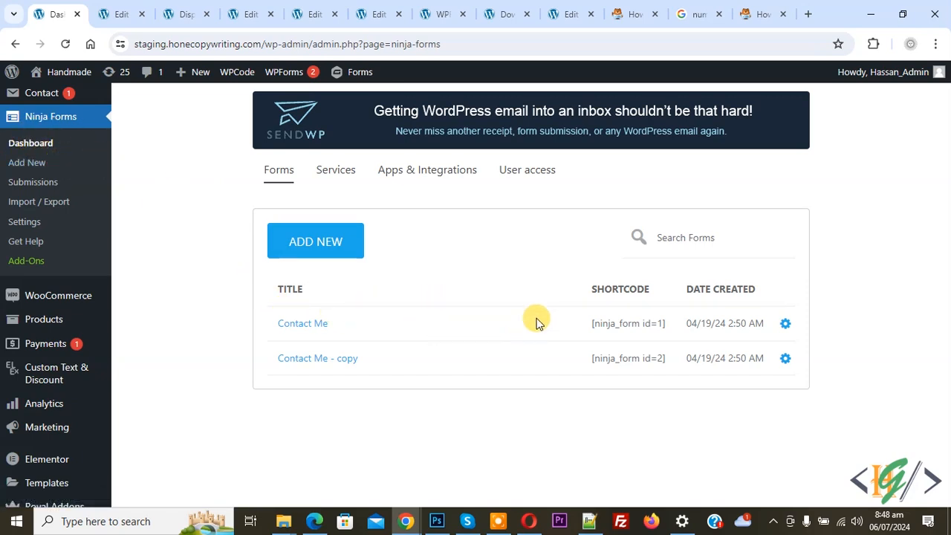
mouse_move(656, 330)
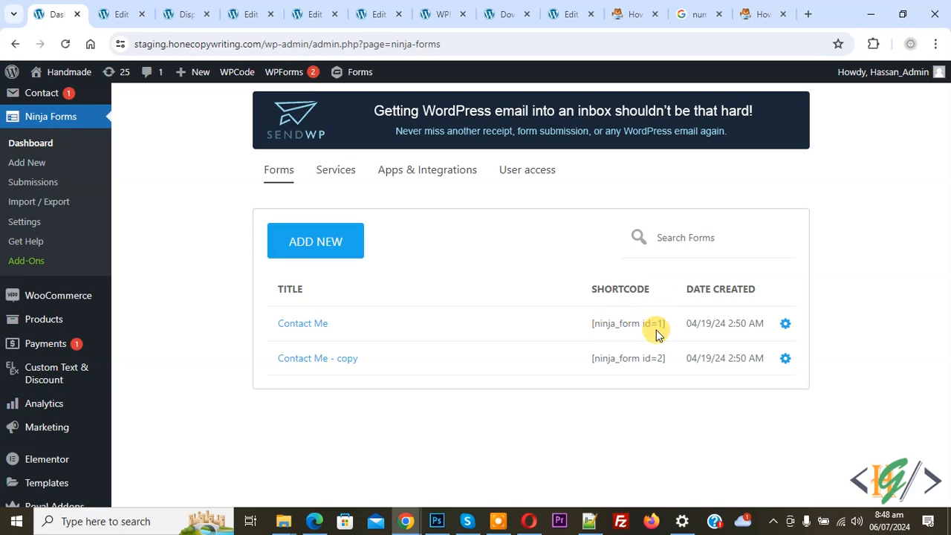
mouse_move(666, 363)
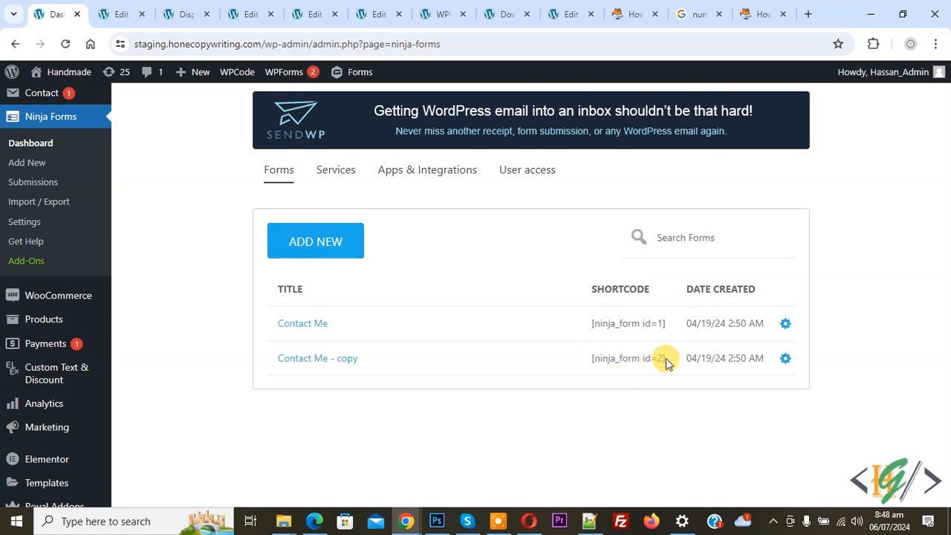
mouse_move(504, 282)
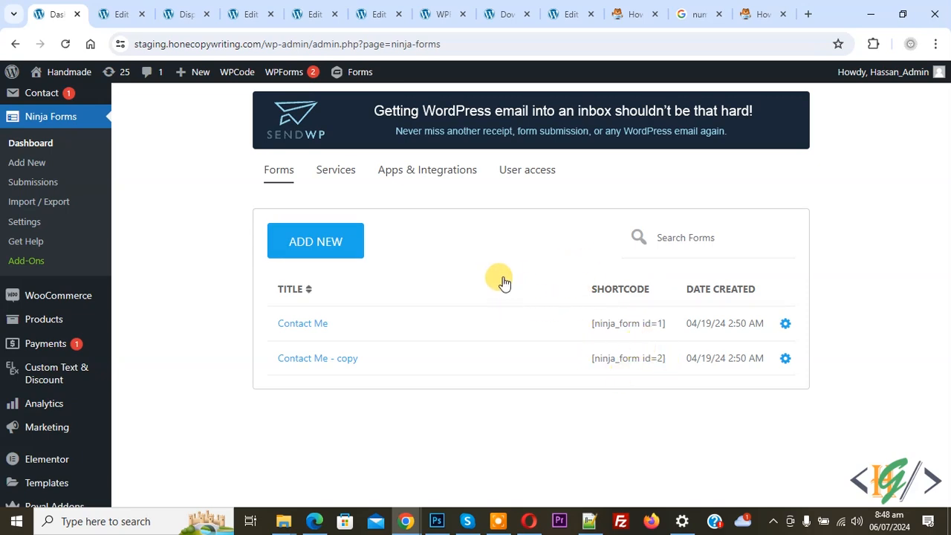
mouse_move(461, 252)
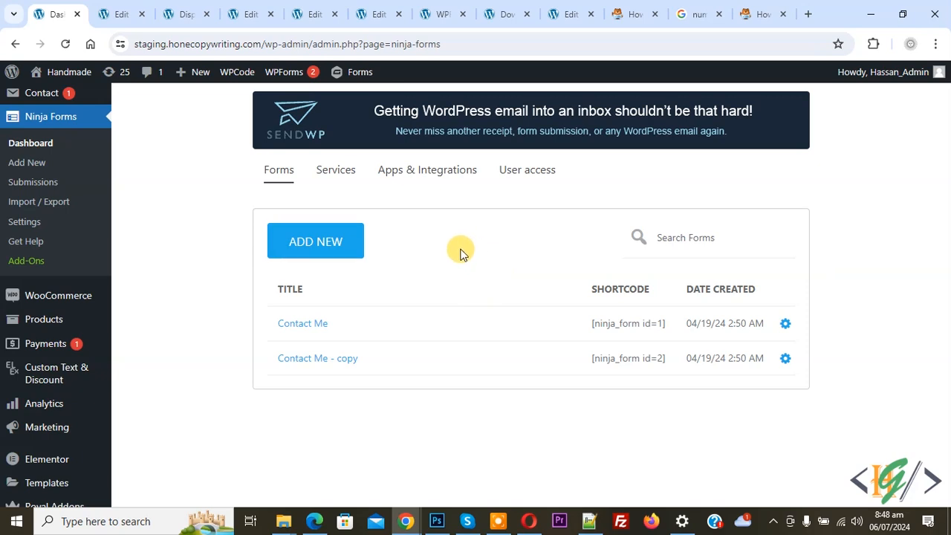
mouse_move(496, 226)
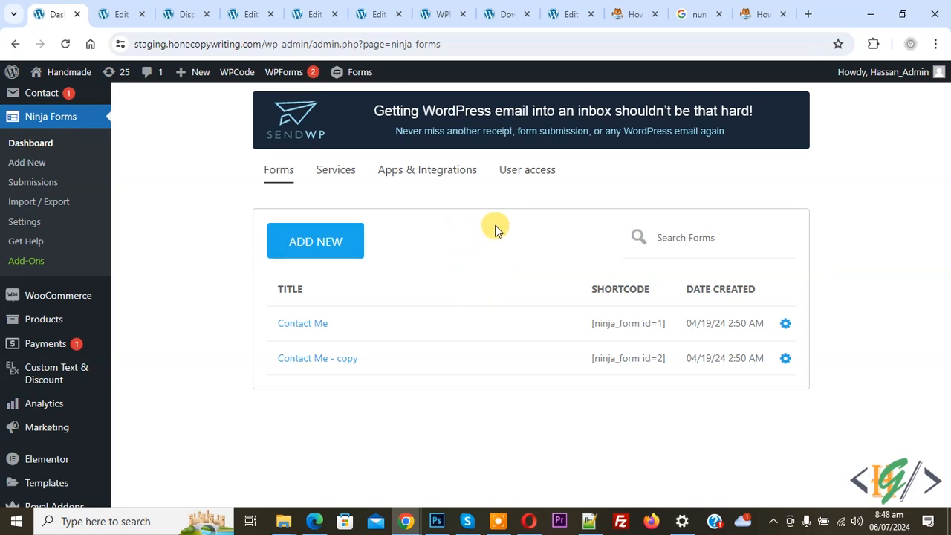
mouse_move(431, 258)
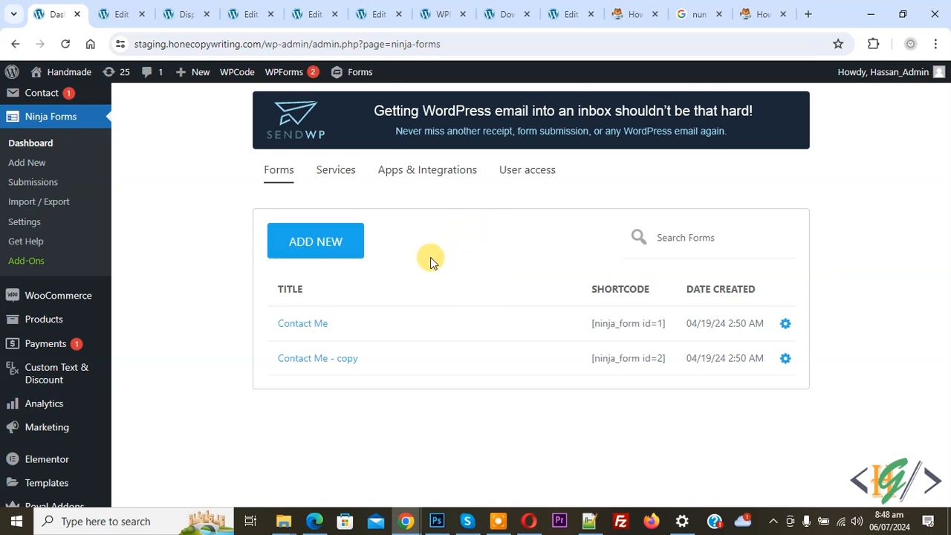
mouse_move(425, 269)
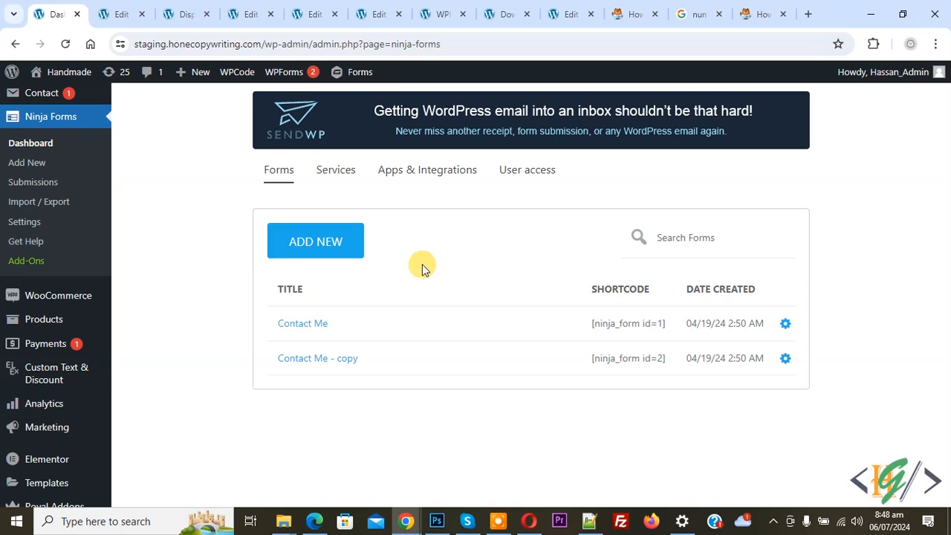
Step: Search the Elementor widget library for 'html' to find the HTML widget
left_click(116, 13)
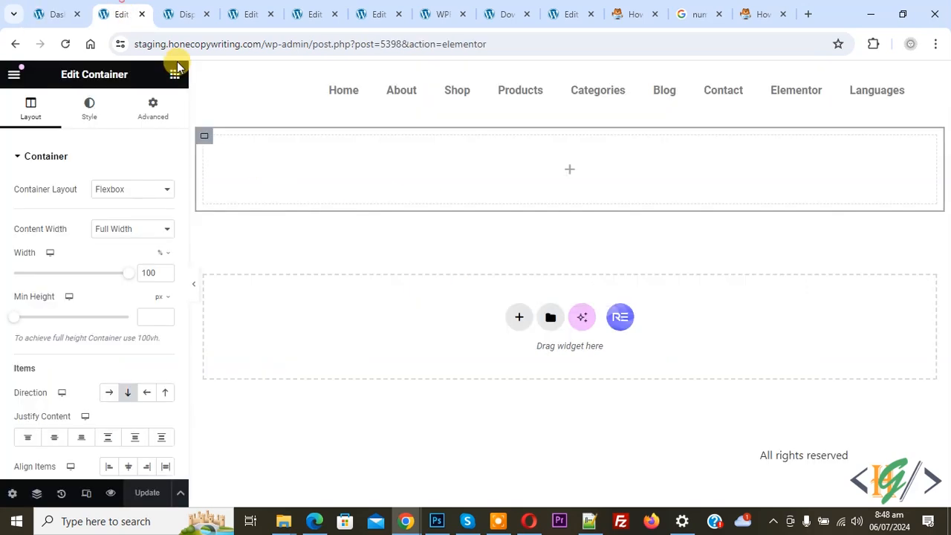
mouse_move(532, 336)
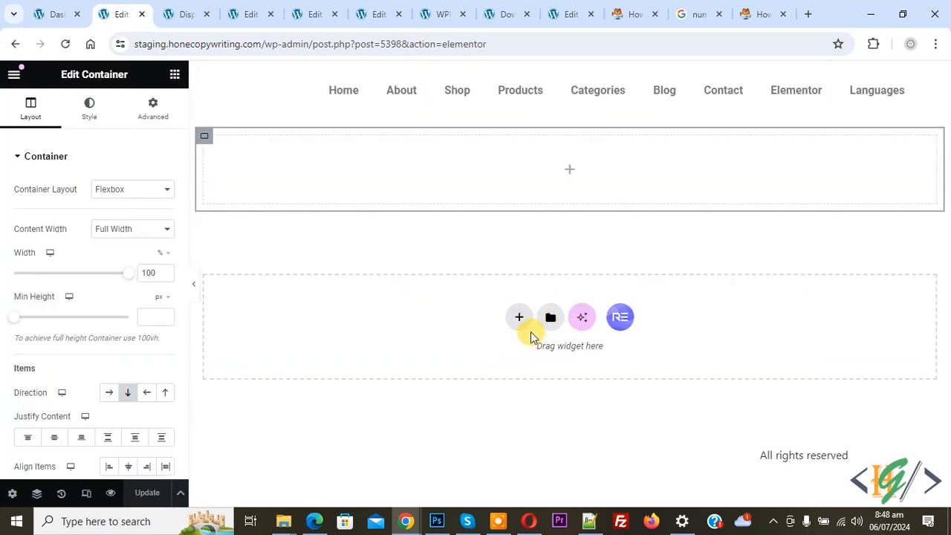
mouse_move(520, 356)
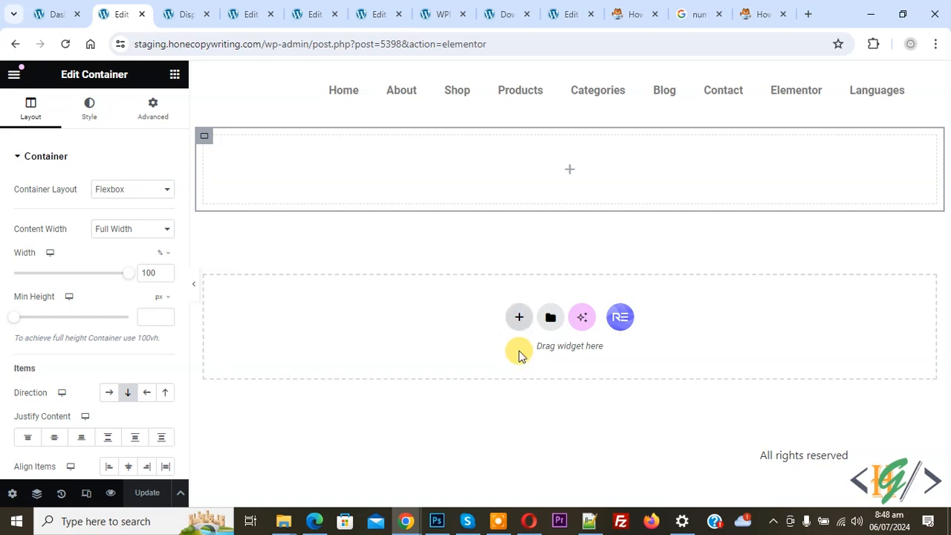
mouse_move(176, 74)
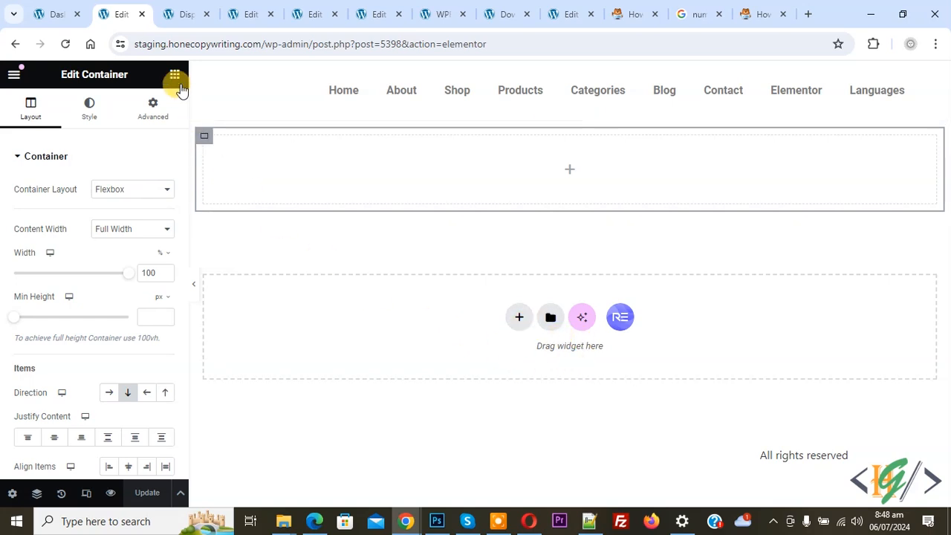
left_click(176, 74)
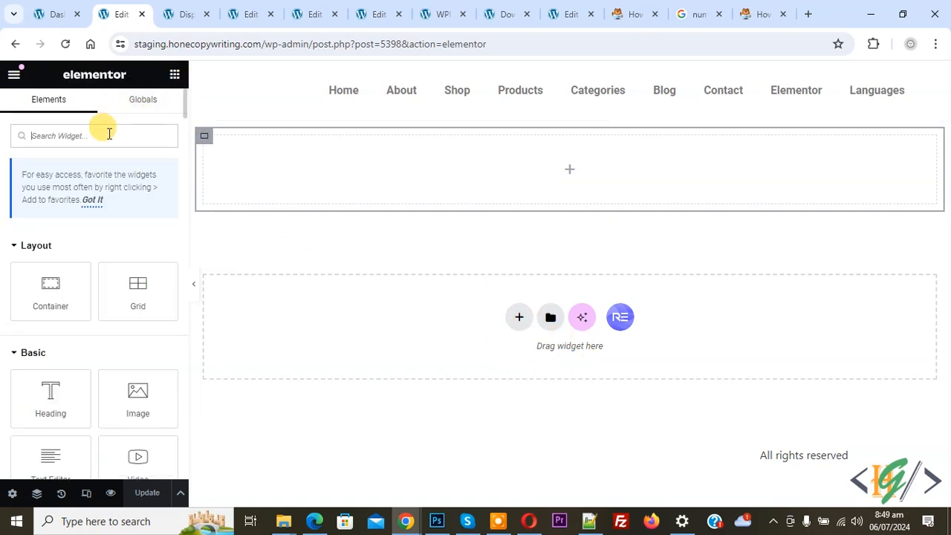
type("html")
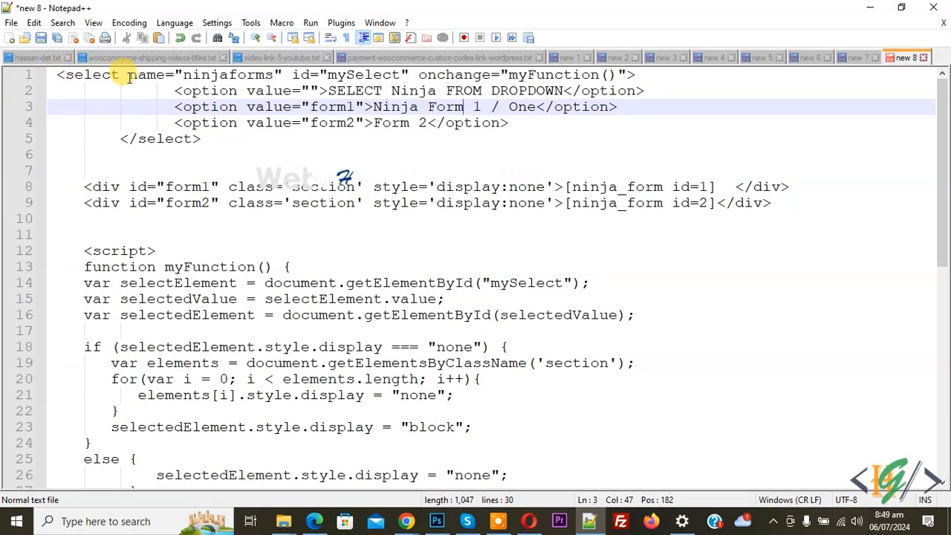
Step: Review the select markup's mySelect id and highlight form2 matching the section ids
left_click(345, 75)
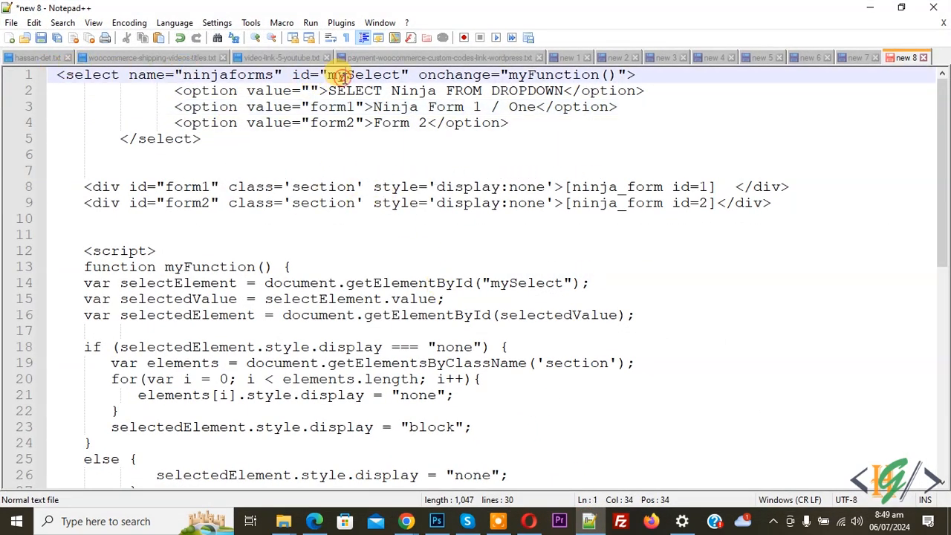
left_click(430, 91)
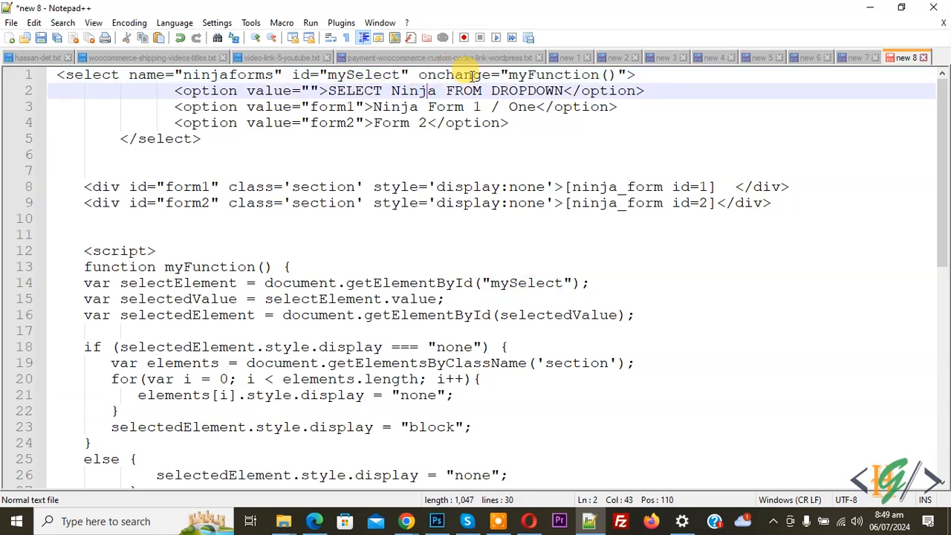
mouse_move(255, 91)
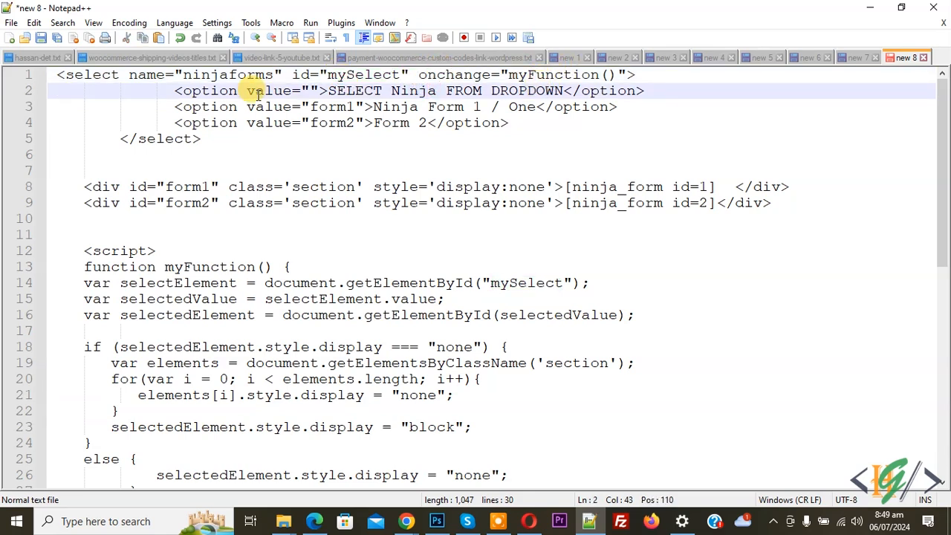
left_click(321, 91)
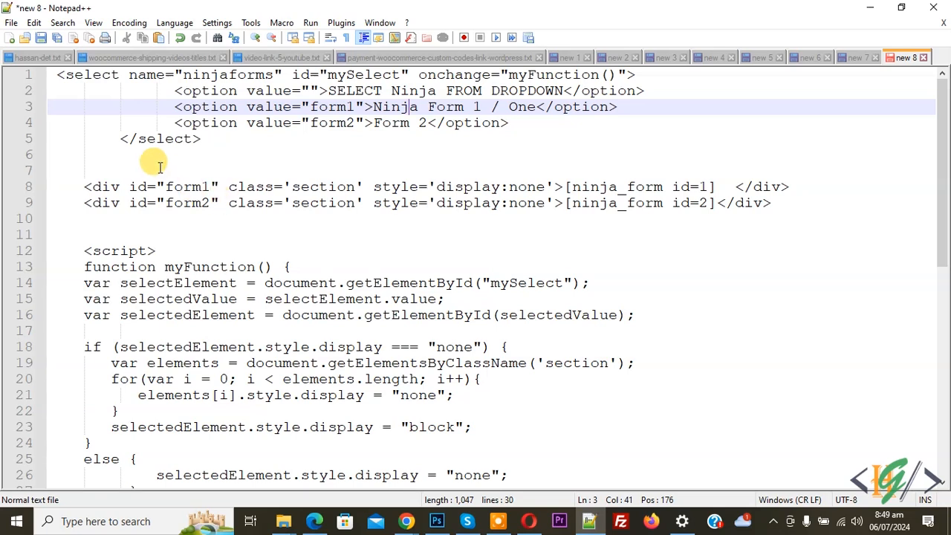
double_click(186, 188)
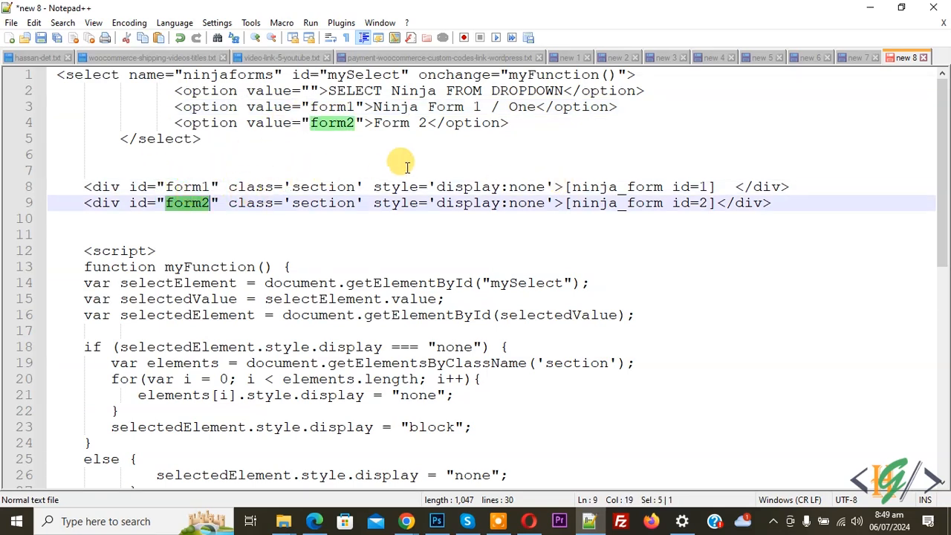
mouse_move(591, 428)
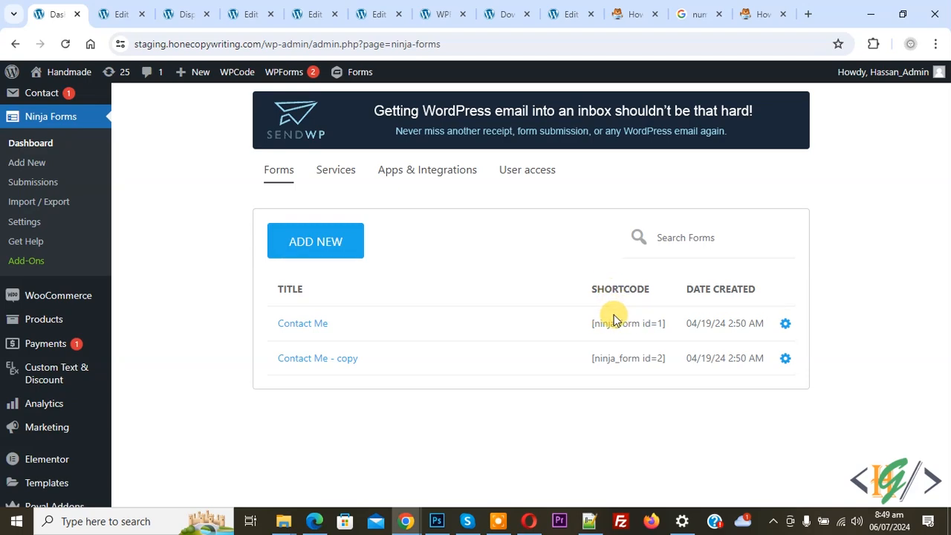
mouse_move(580, 494)
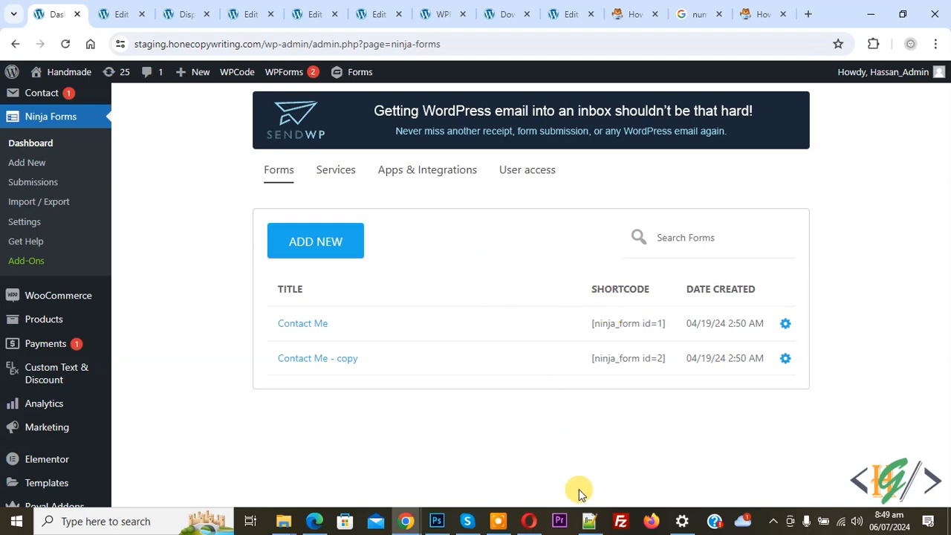
Step: Check the form id=2 shortcode line in Notepad++ and view the dropdown on the live page
left_click(589, 520)
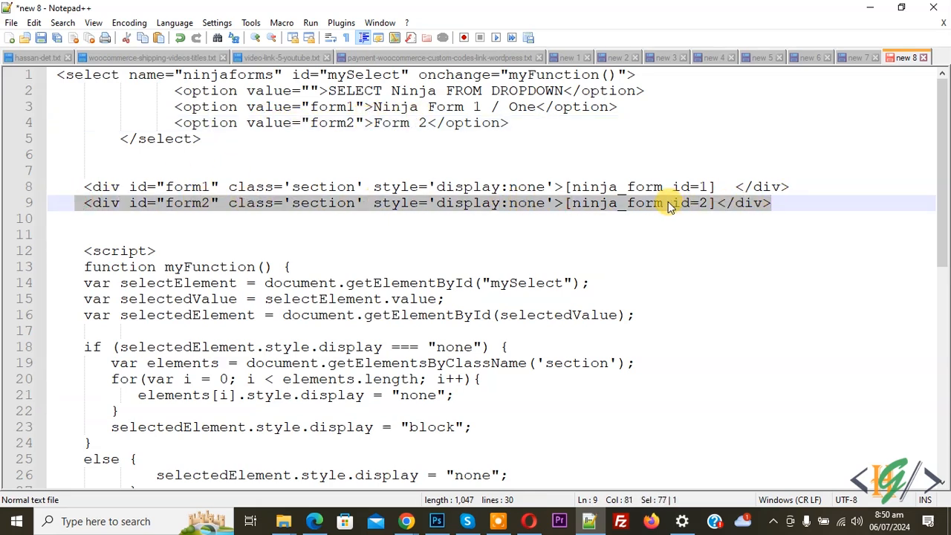
left_click(580, 202)
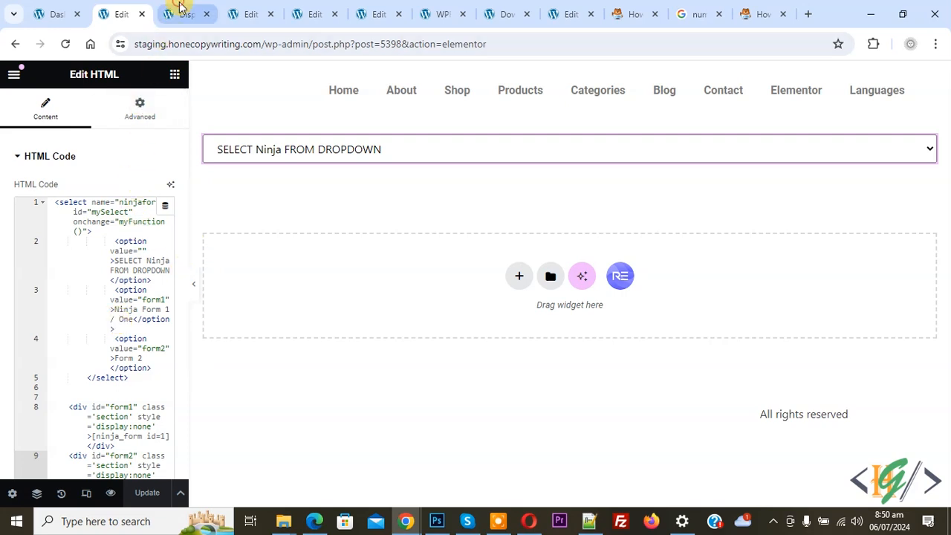
left_click(186, 13)
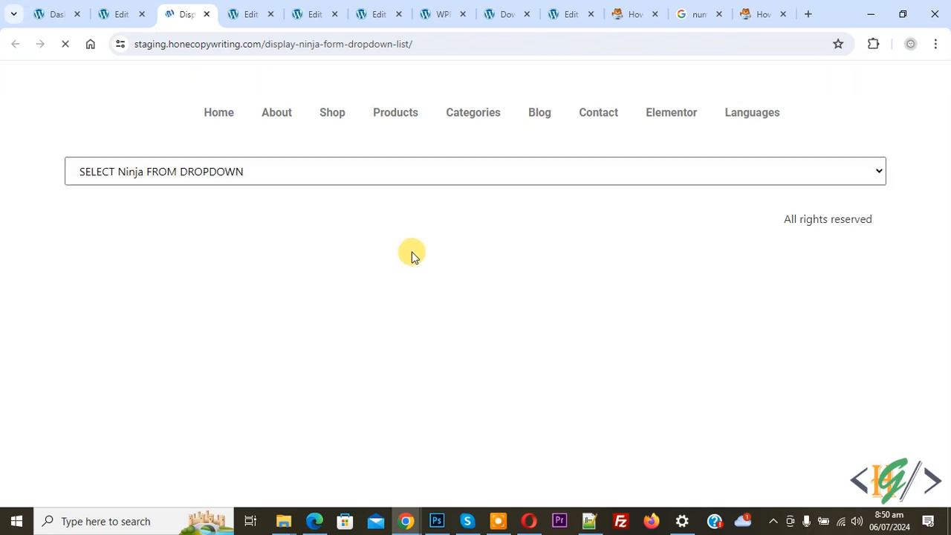
left_click(476, 171)
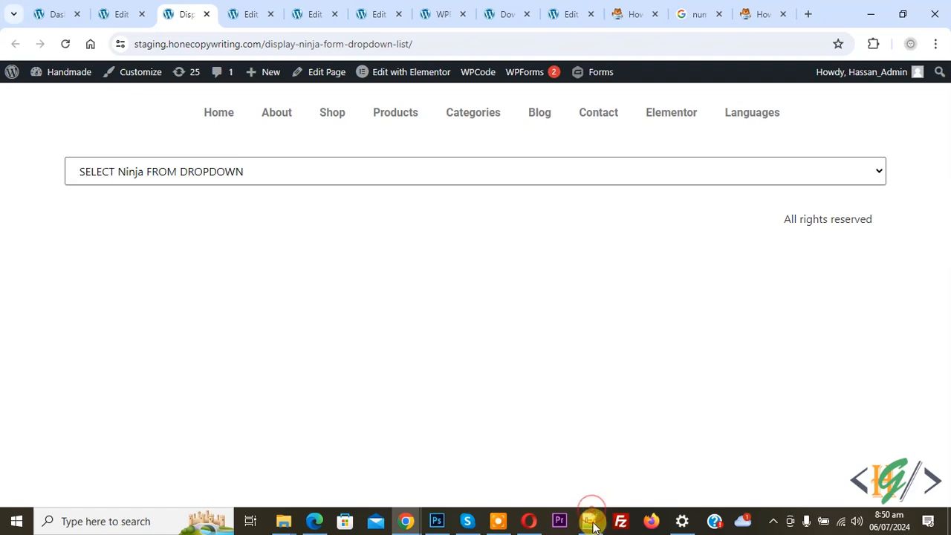
Step: Verify the script's mySelect id and section class against the markup, then return to Elementor
left_click(589, 520)
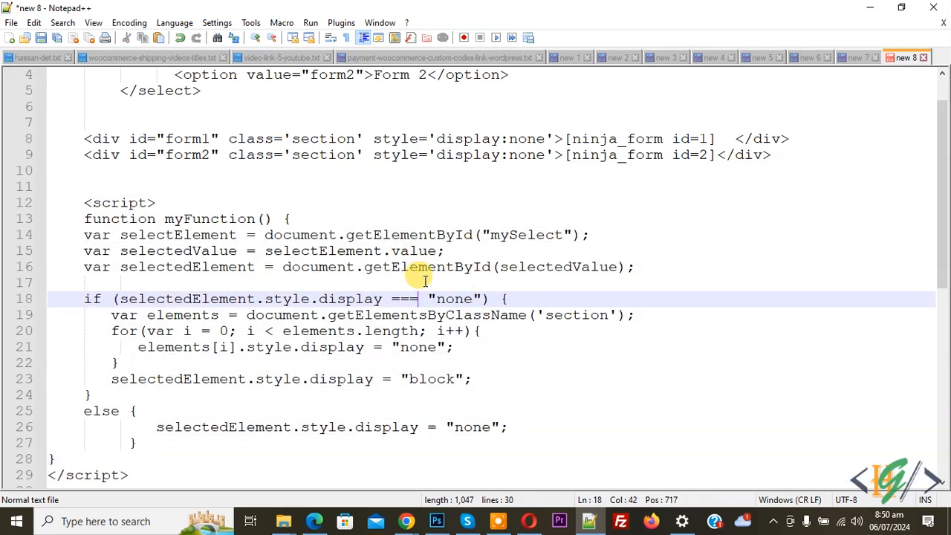
mouse_move(504, 225)
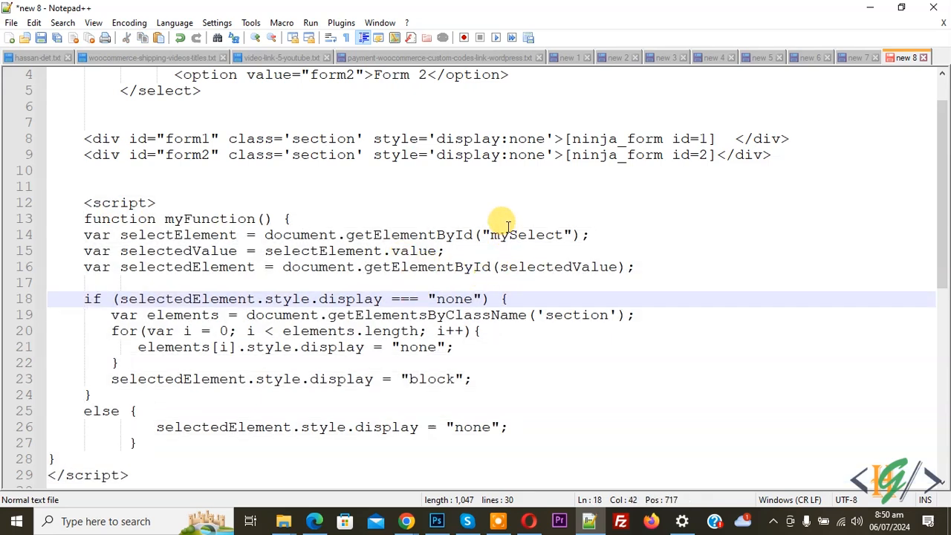
double_click(526, 235)
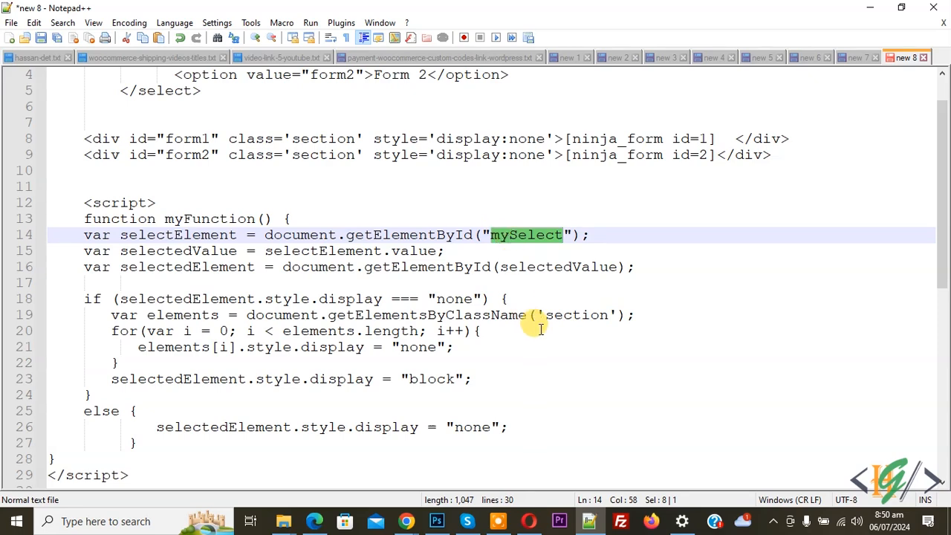
double_click(577, 315)
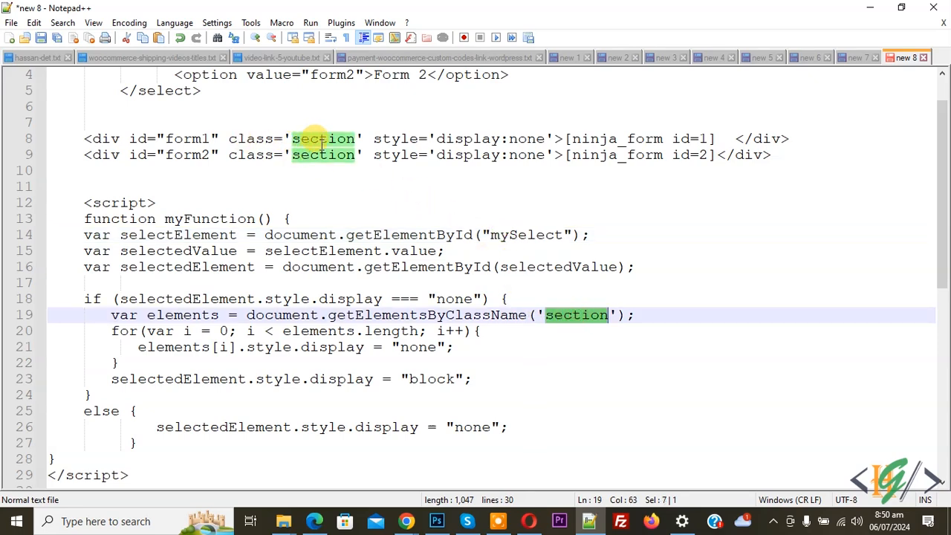
left_click(595, 520)
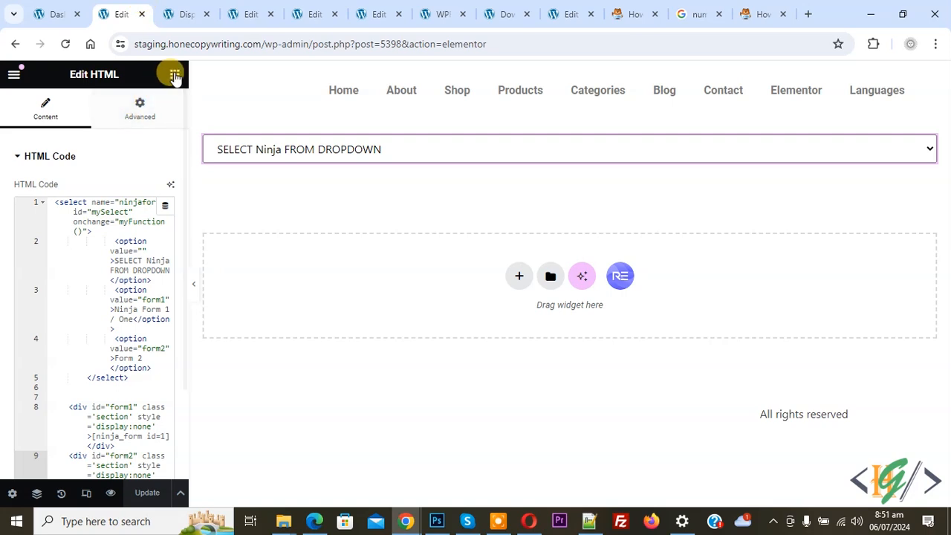
Step: Place a second HTML widget with the myFunction script beneath the dropdown and go to the live page
left_click(176, 74)
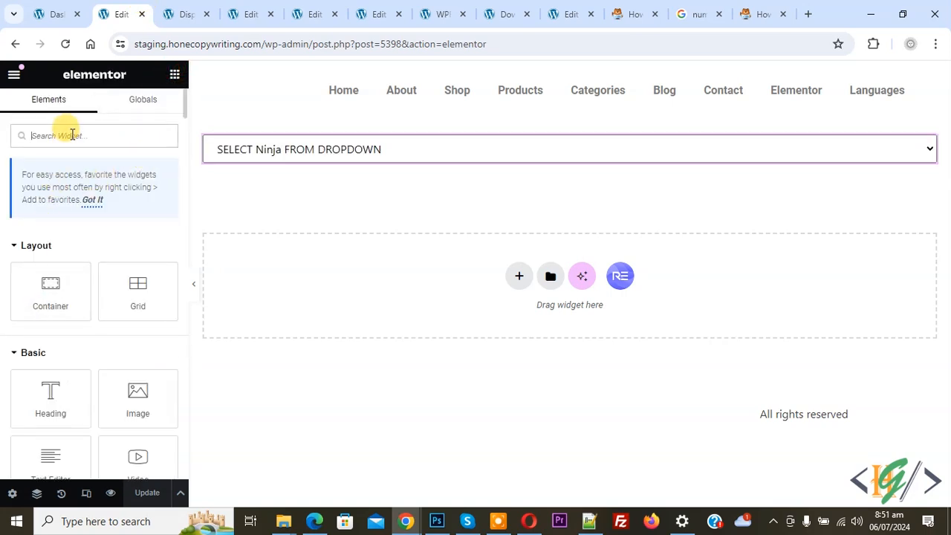
type("html")
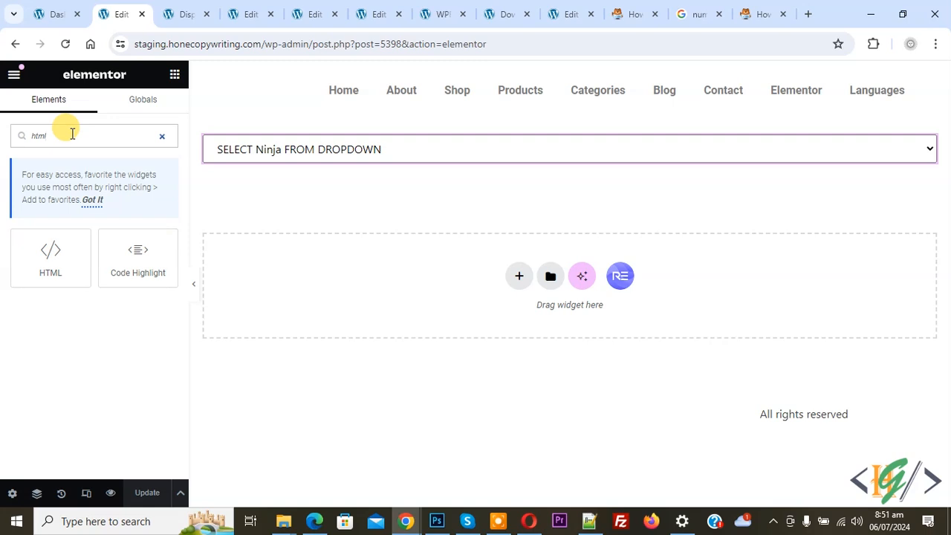
left_click_drag(50, 259, 297, 163)
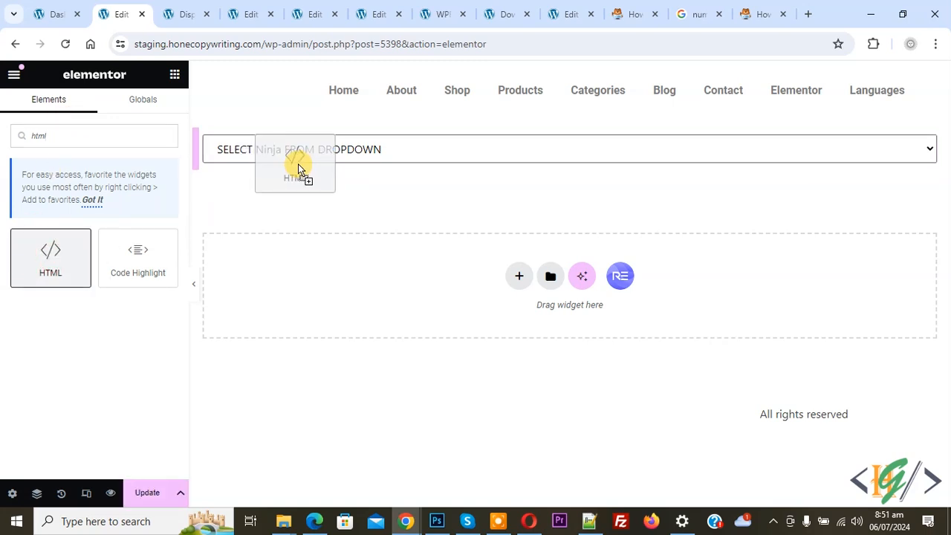
left_click_drag(51, 259, 569, 190)
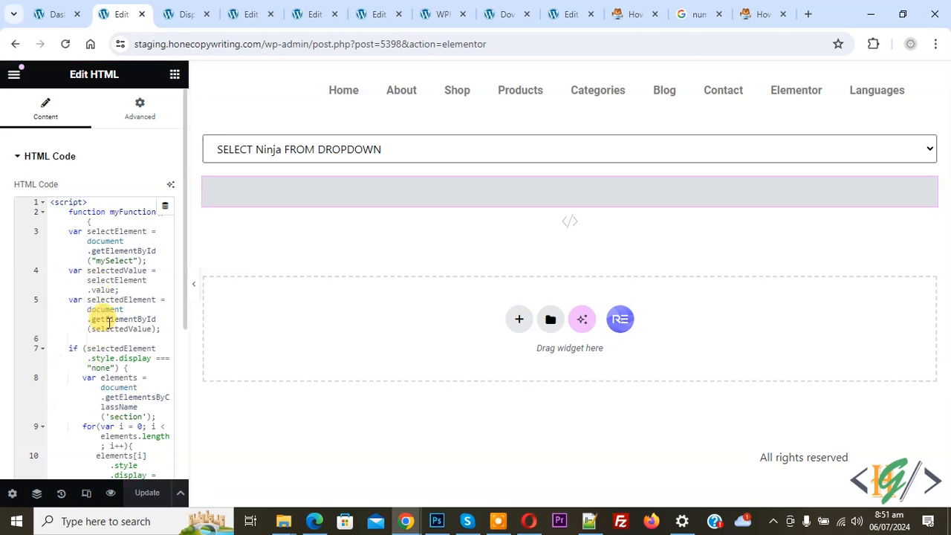
left_click(186, 13)
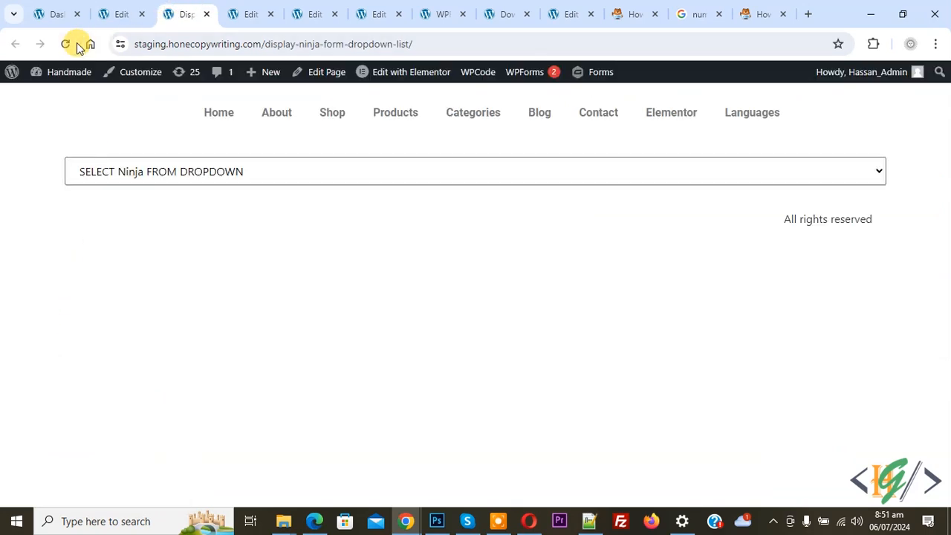
Step: Reload the live page and pick Ninja Form 1 / One, then Form 2, to show each form
left_click(66, 45)
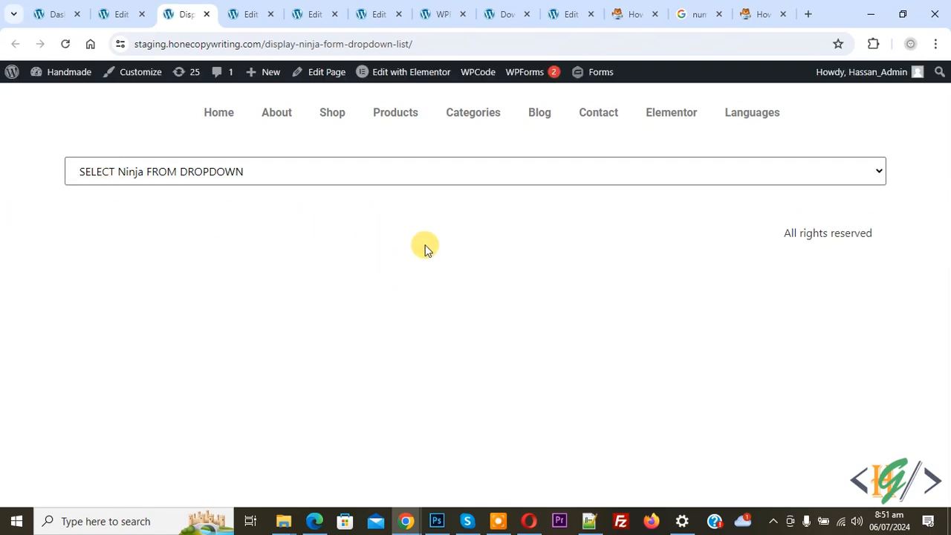
mouse_move(127, 185)
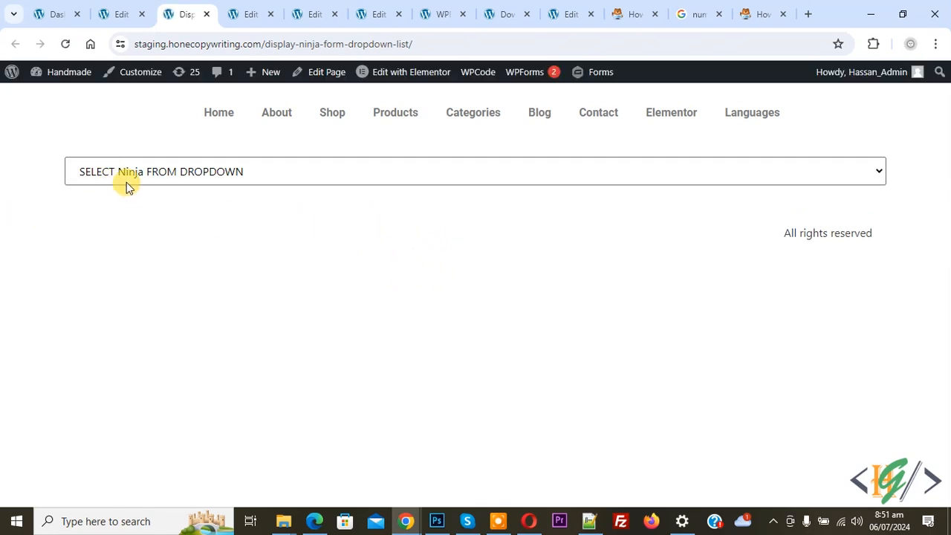
mouse_move(261, 173)
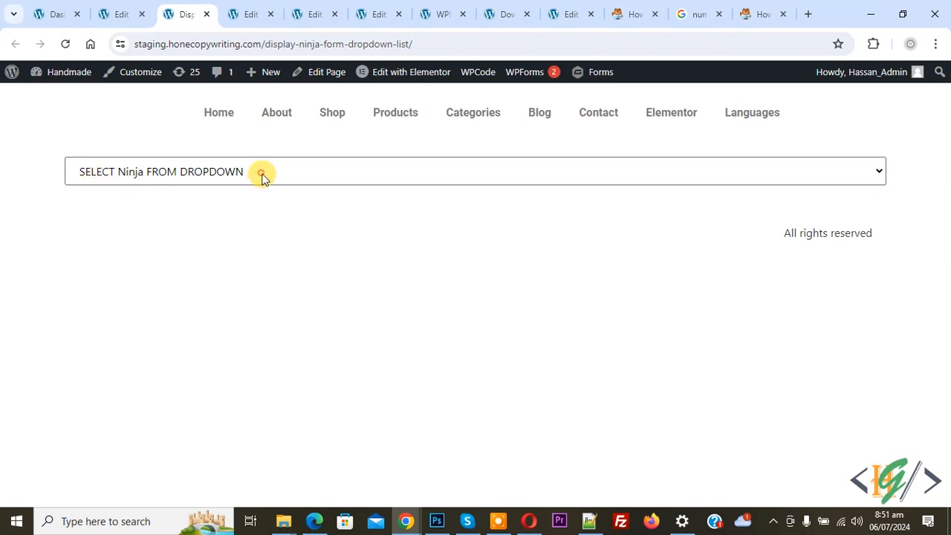
mouse_move(267, 226)
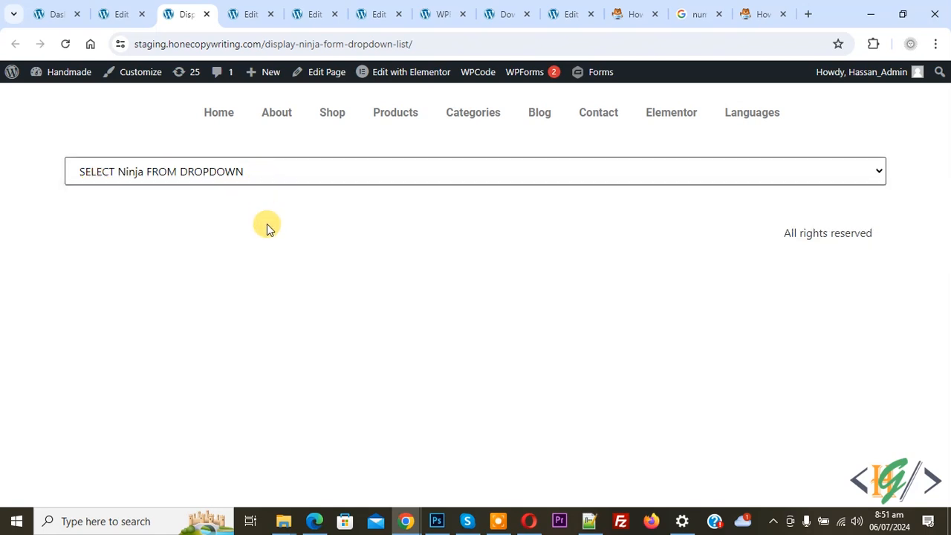
left_click(476, 171)
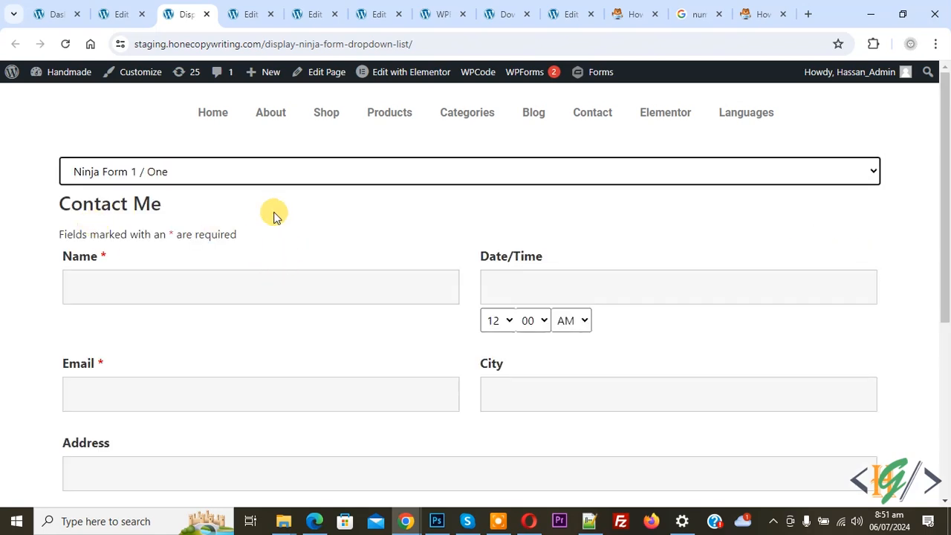
mouse_move(116, 364)
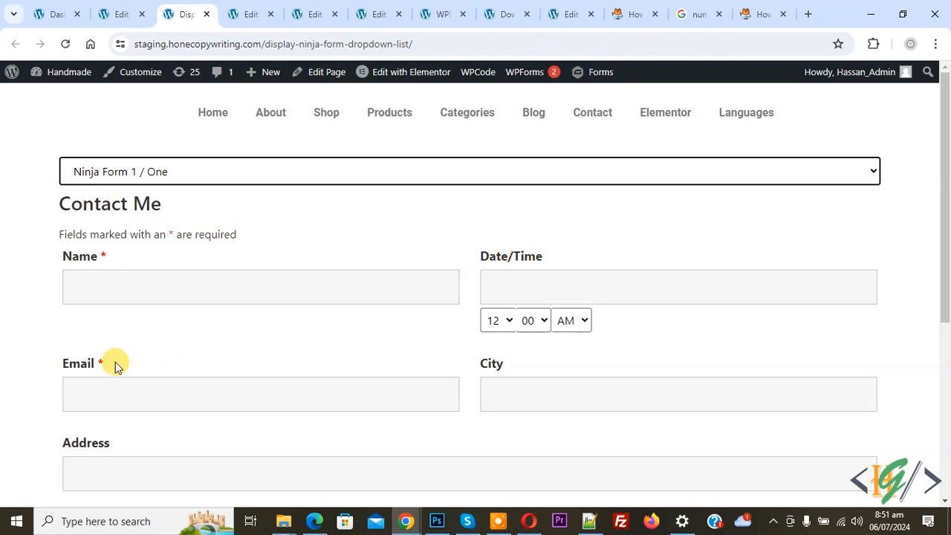
left_click(469, 171)
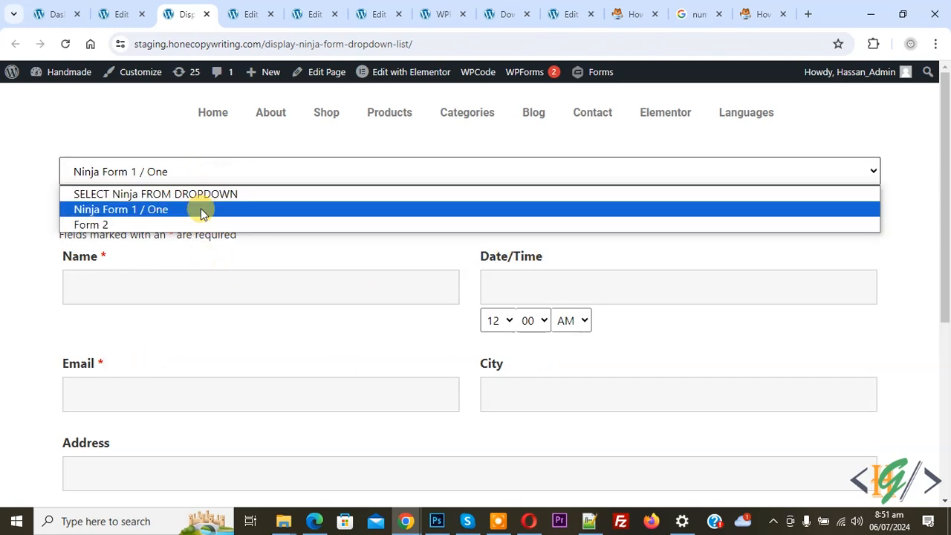
left_click(92, 225)
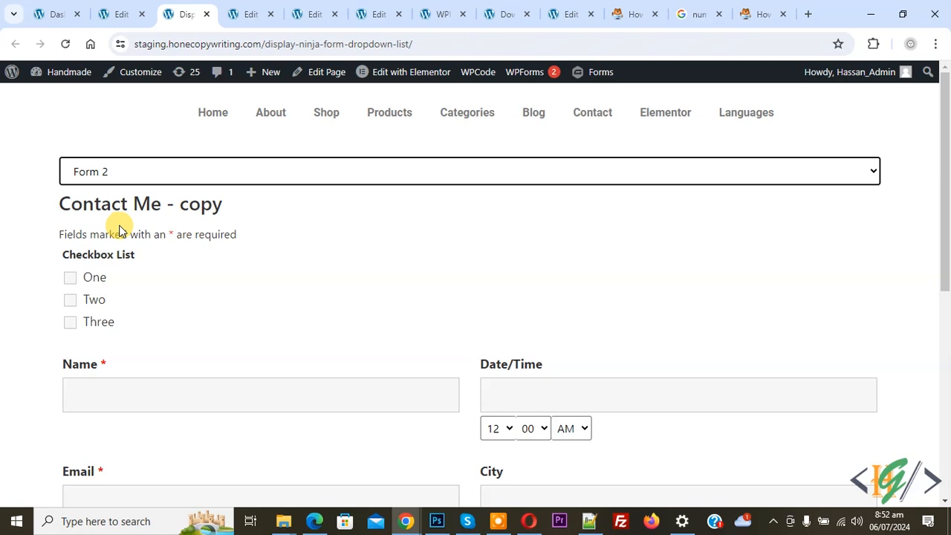
mouse_move(201, 267)
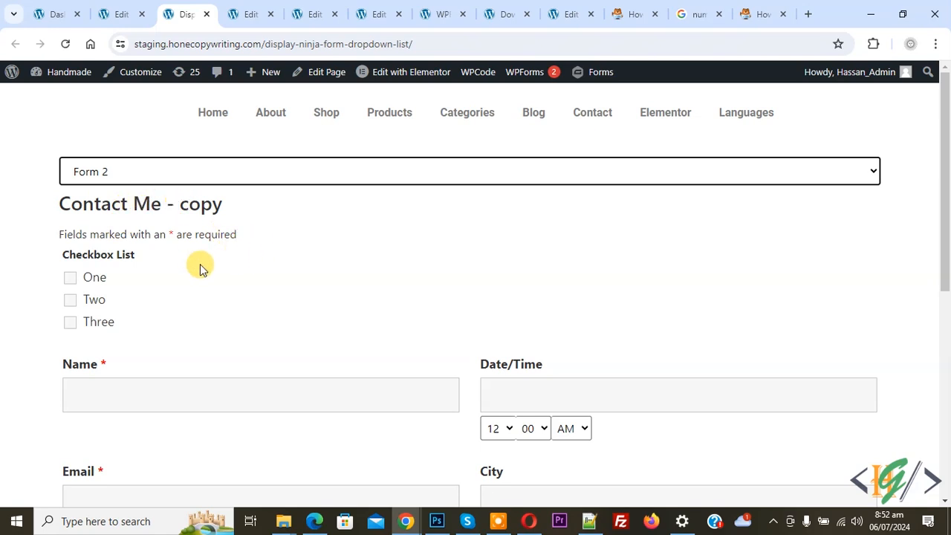
mouse_move(103, 280)
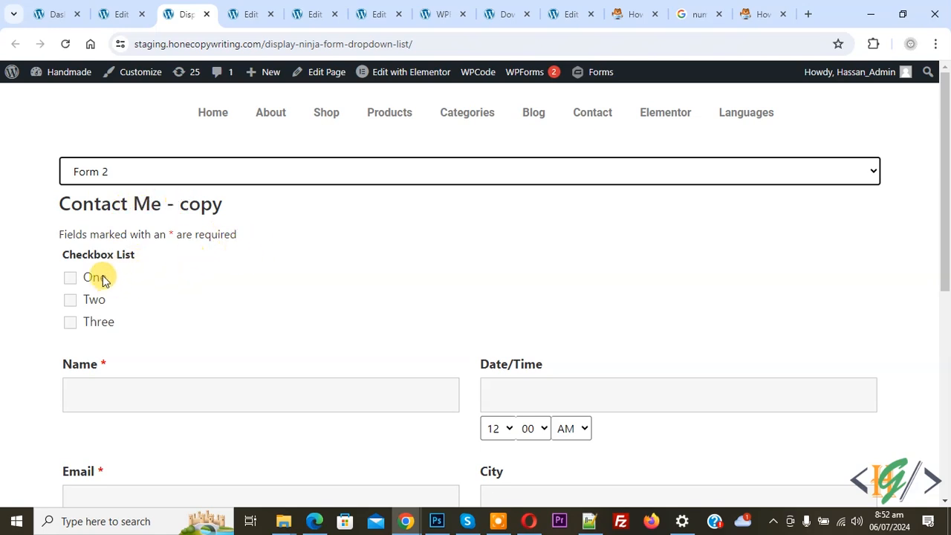
Step: Toggle the dropdown between Ninja Form 1 / One and Form 2 to confirm the forms swap
left_click(469, 171)
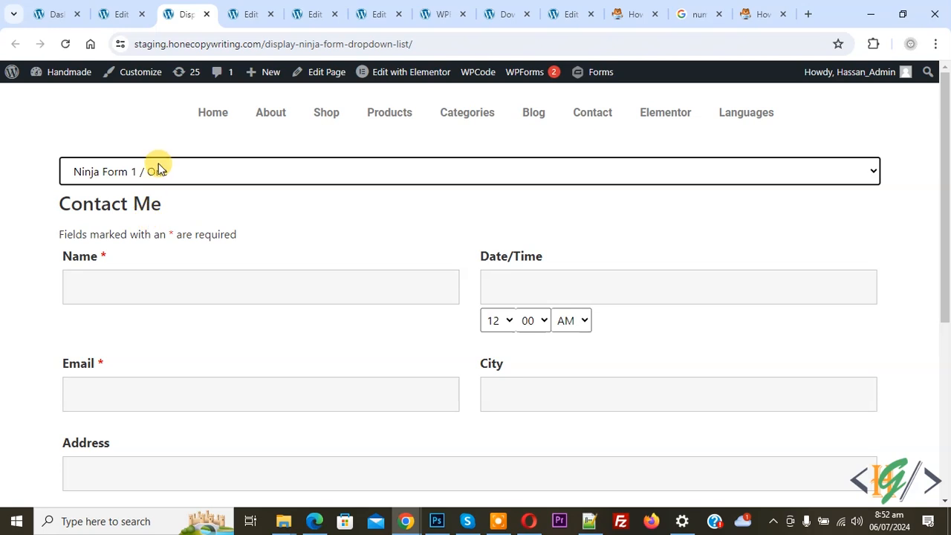
left_click(470, 171)
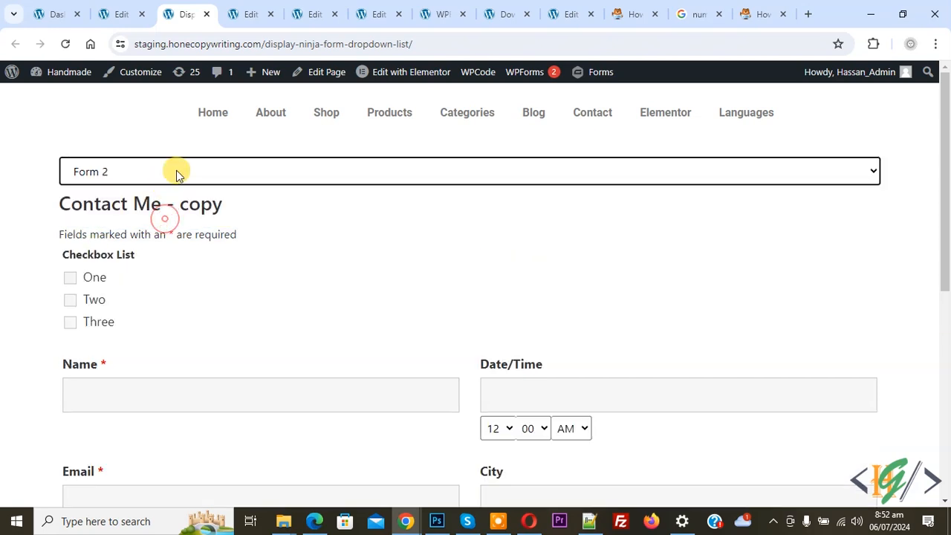
left_click(470, 171)
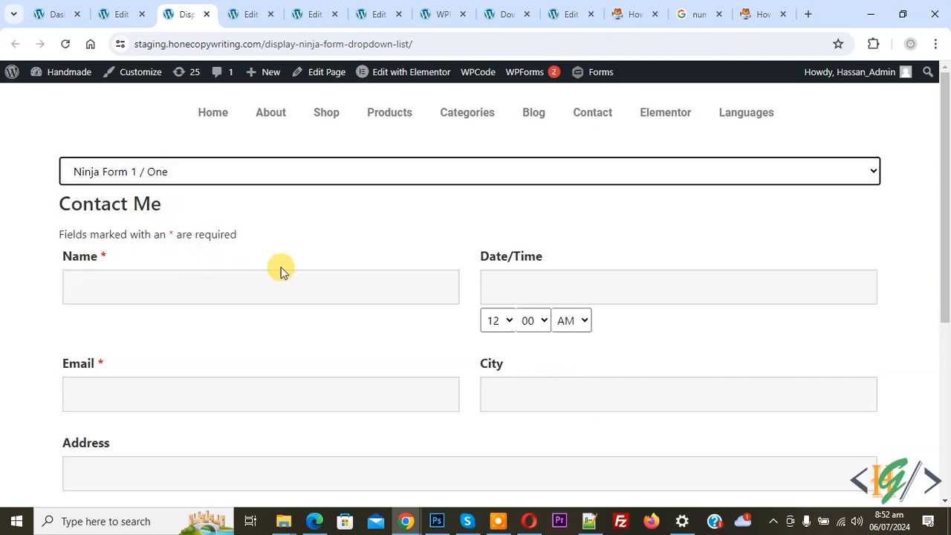